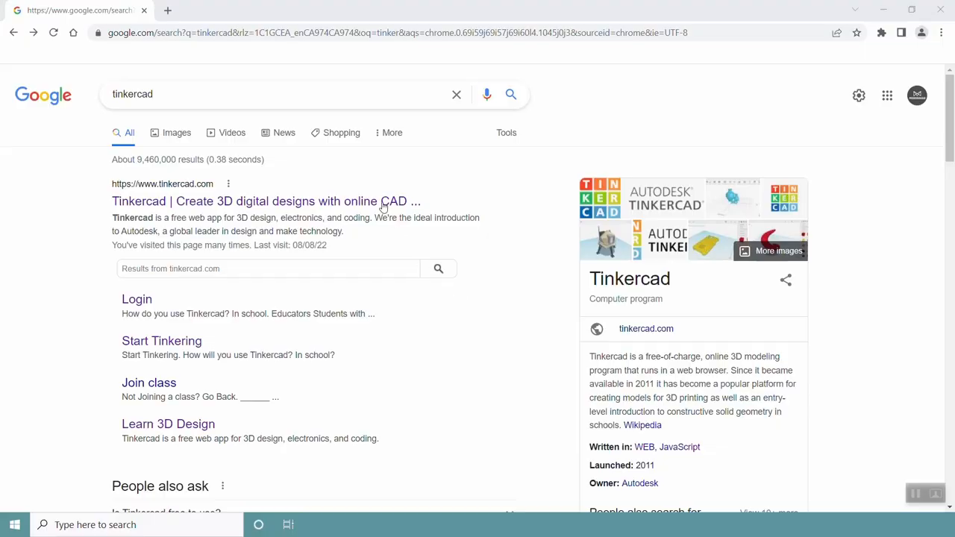
Reach Tinkercad's Learning Center tutorials via the 3D design overview and Resources menu
{"action": "left_click", "coordinate": [265, 202]}
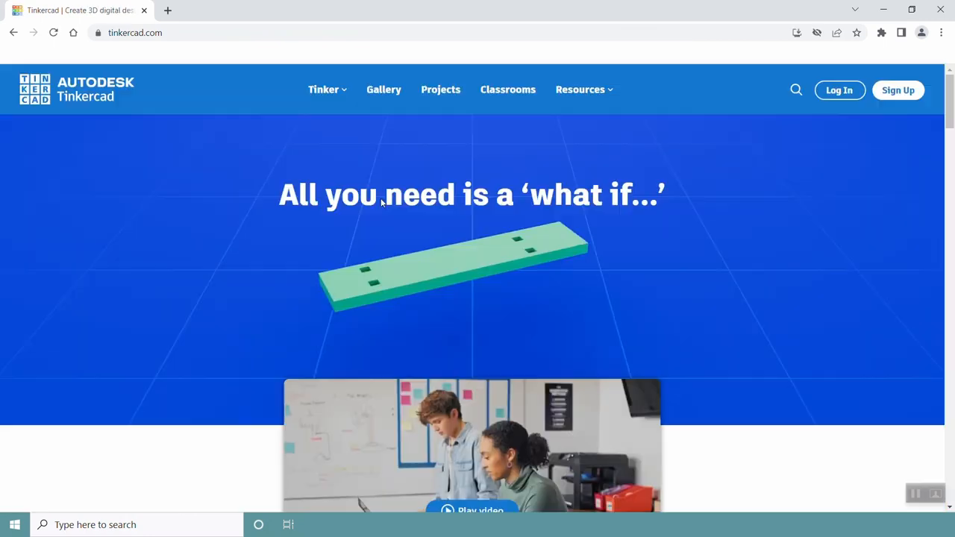
{"action": "scroll", "scroll_direction": "down", "scroll_amount": 3}
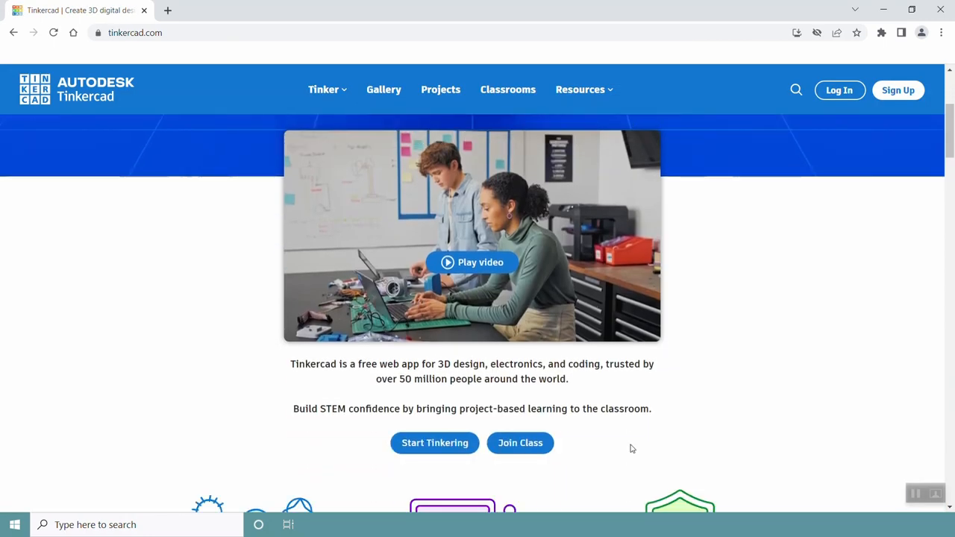
{"action": "left_click", "coordinate": [436, 442]}
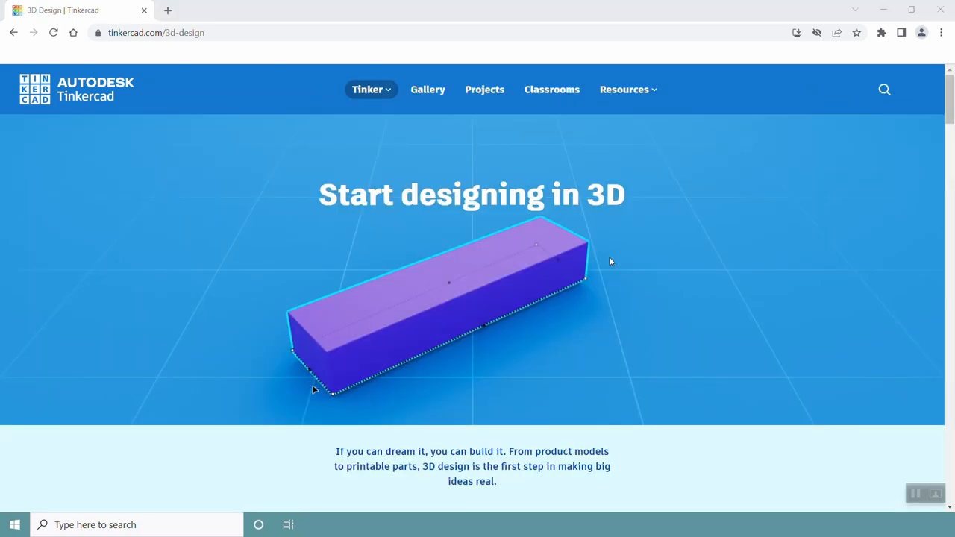
{"action": "left_click", "coordinate": [627, 89]}
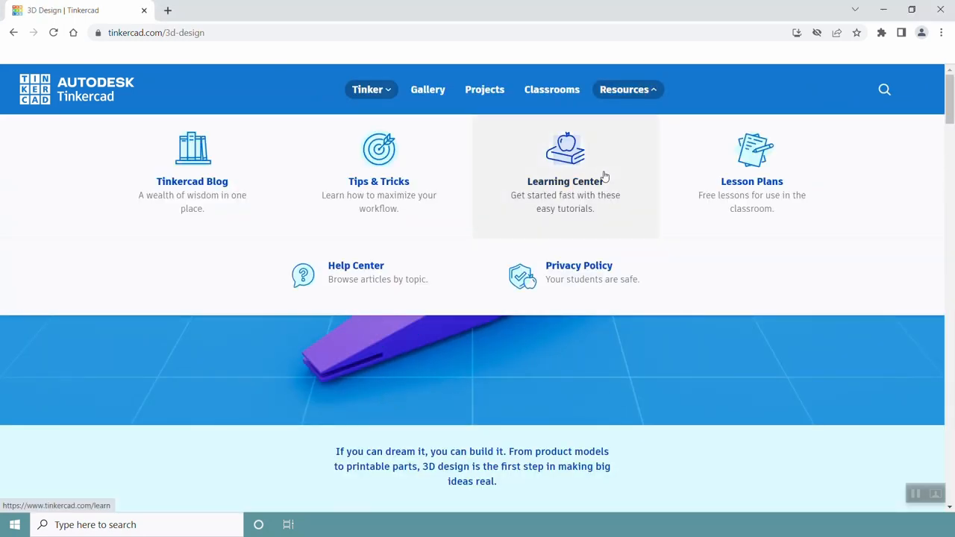
{"action": "left_click", "coordinate": [565, 182]}
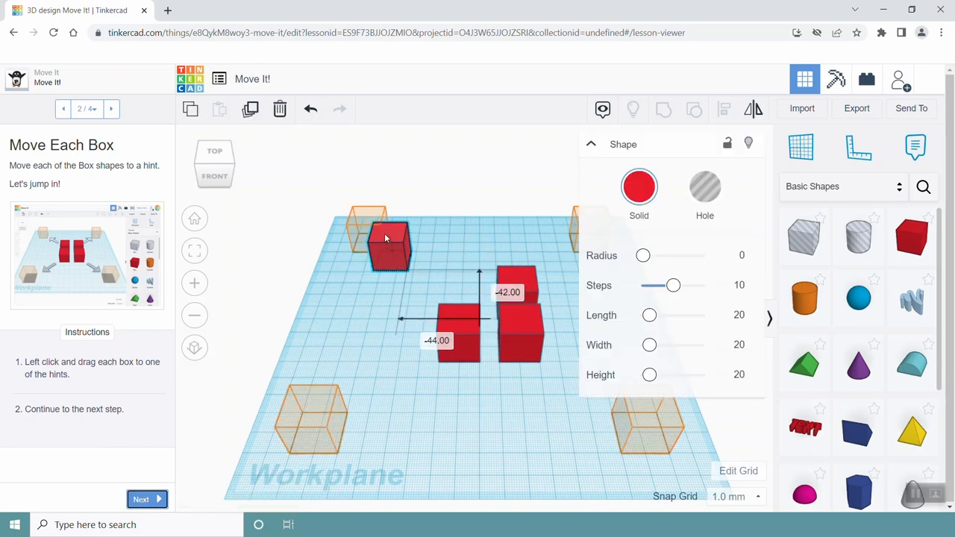
Drag a red box onto one of the hint outlines in the Move It! lesson
{"action": "left_click_drag", "start_coordinate": [389, 242], "coordinate": [366, 224]}
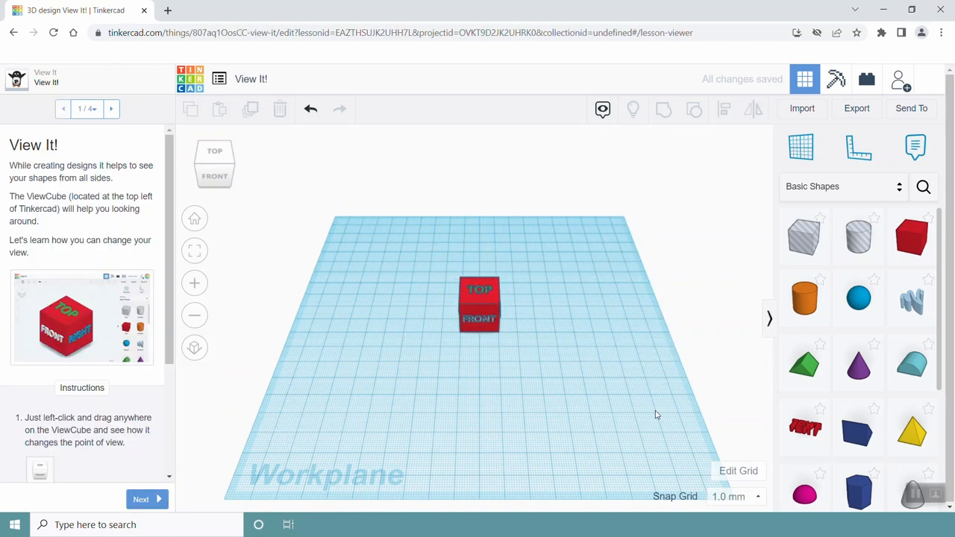
View the cube from the ViewCube front face, return Home, then view its back-right corner
{"action": "scroll", "scroll_direction": "down", "scroll_amount": 3}
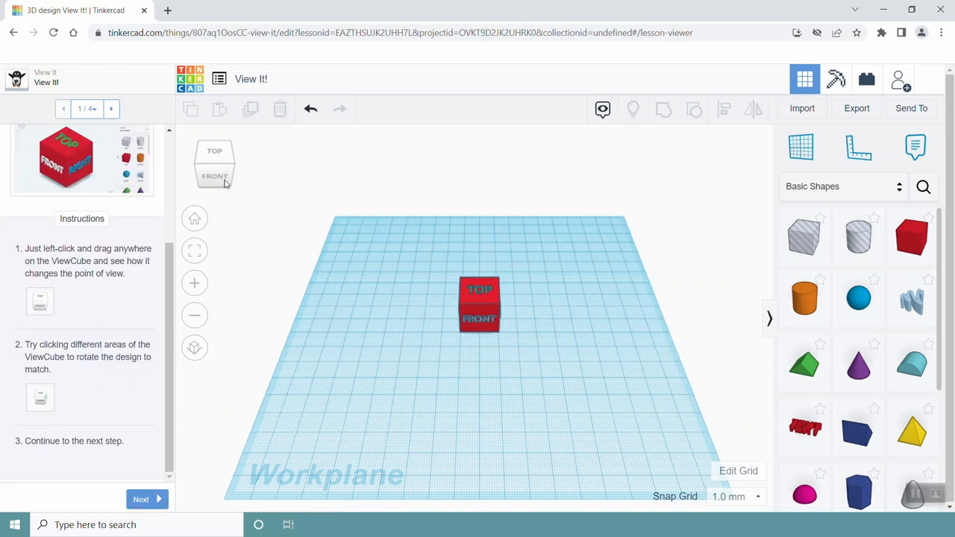
{"action": "left_click", "coordinate": [215, 176]}
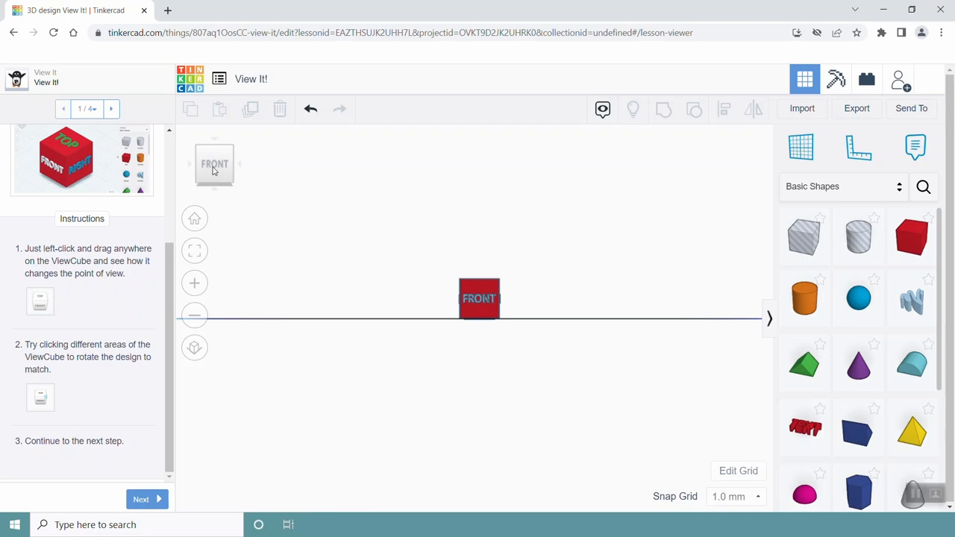
{"action": "left_click", "coordinate": [215, 163]}
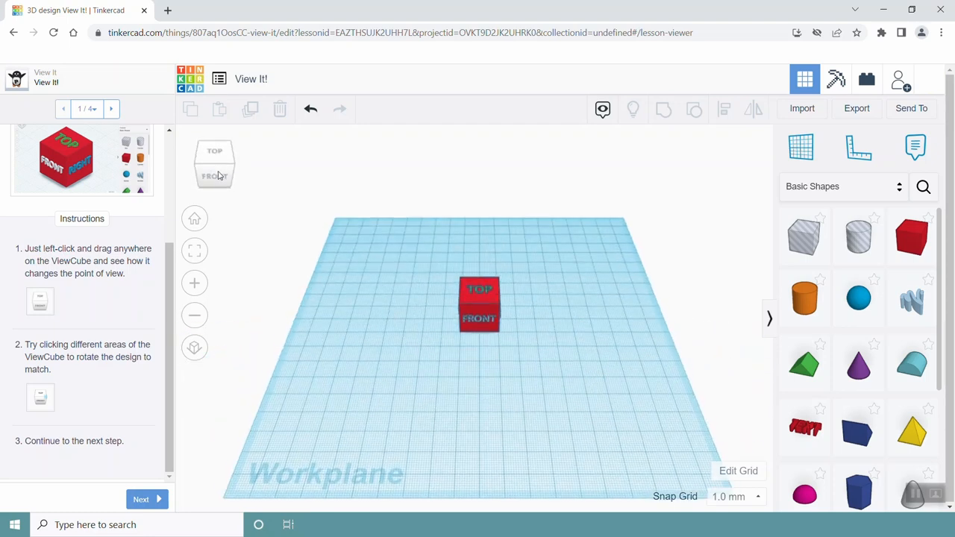
{"action": "left_click", "coordinate": [215, 153]}
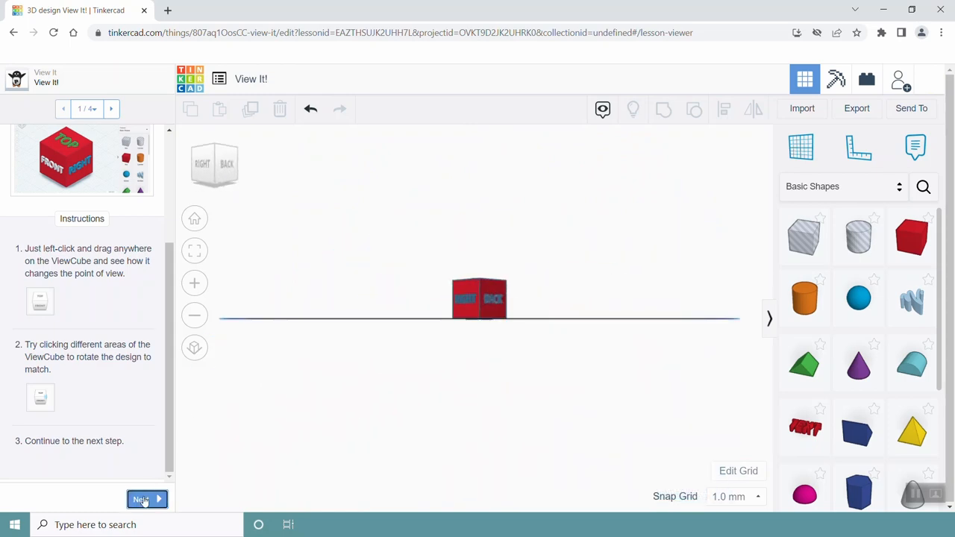
Advance to the zooming step and zoom in on the cube
{"action": "left_click", "coordinate": [141, 499]}
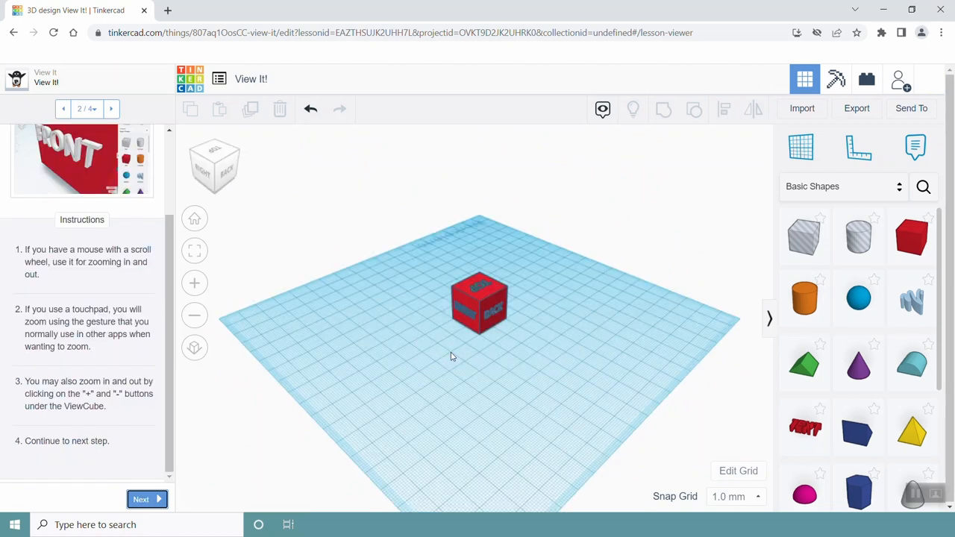
{"action": "scroll", "scroll_direction": "up", "scroll_amount": 3}
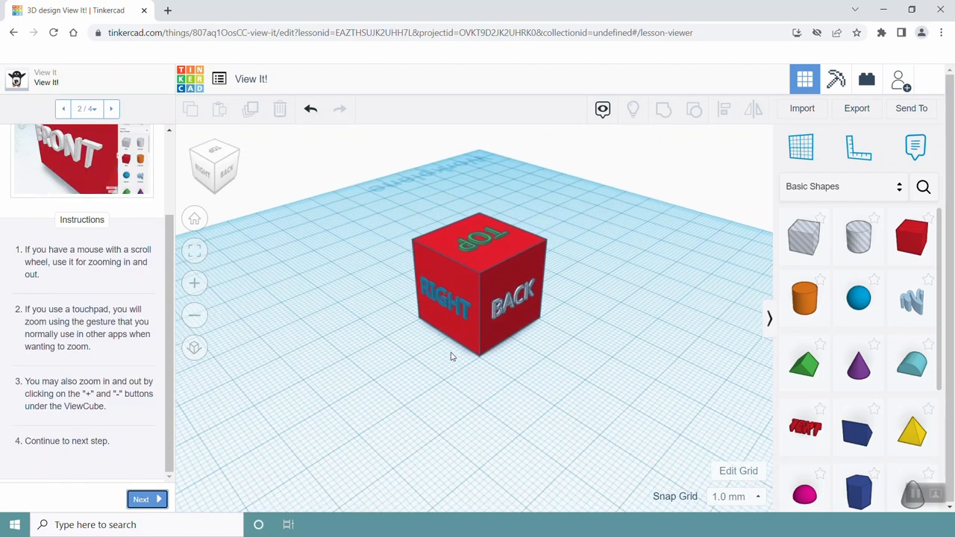